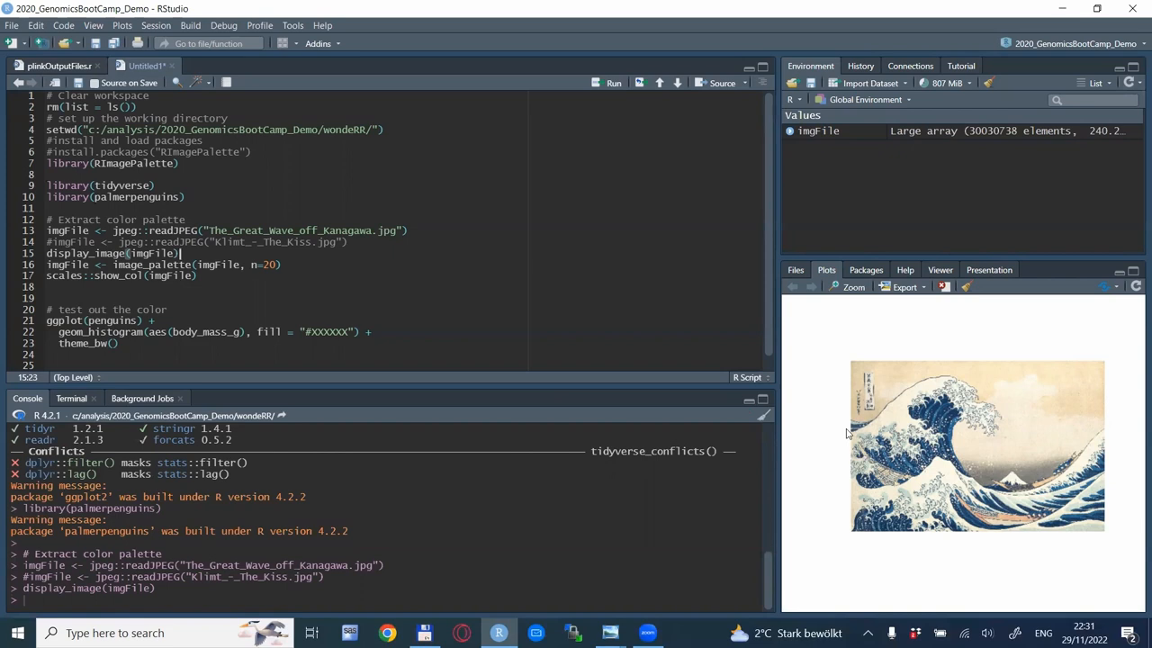
mouse_move(504, 300)
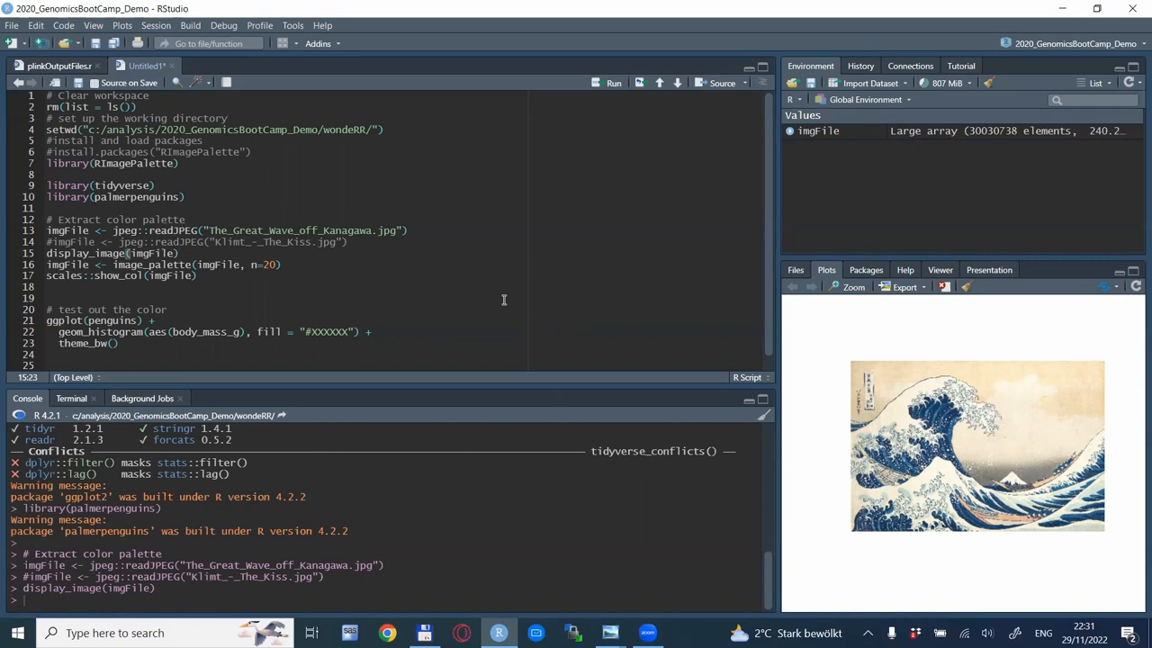
mouse_move(1011, 440)
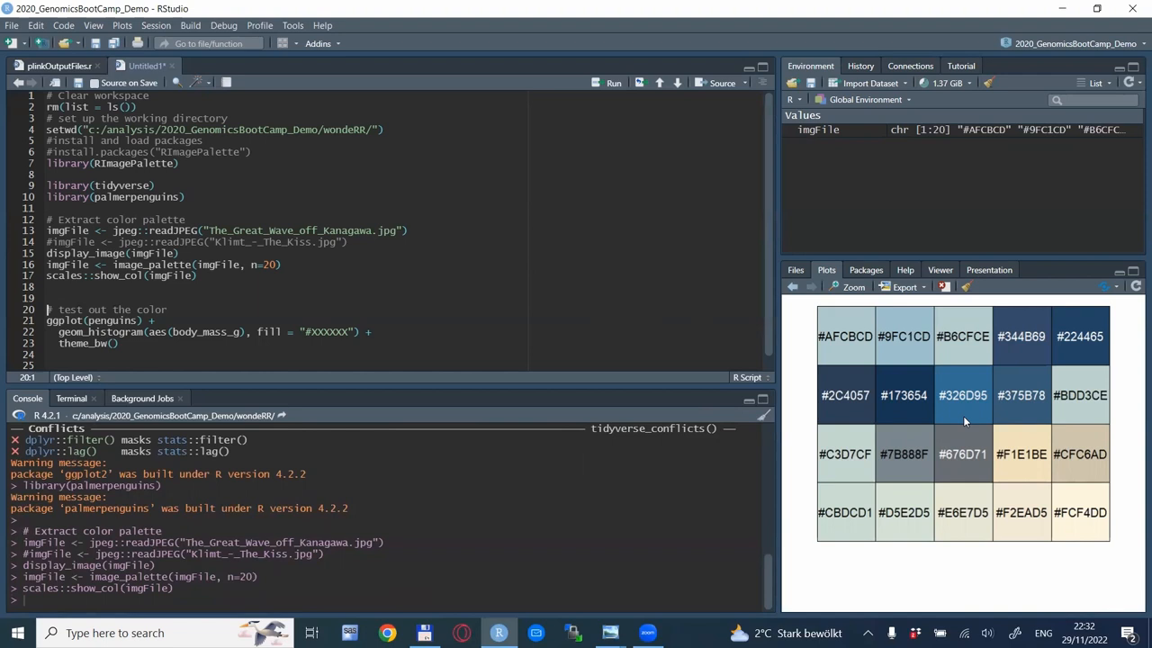
Select the #XXXXXX placeholder colour in the histogram's fill argument.
left_click(793, 286)
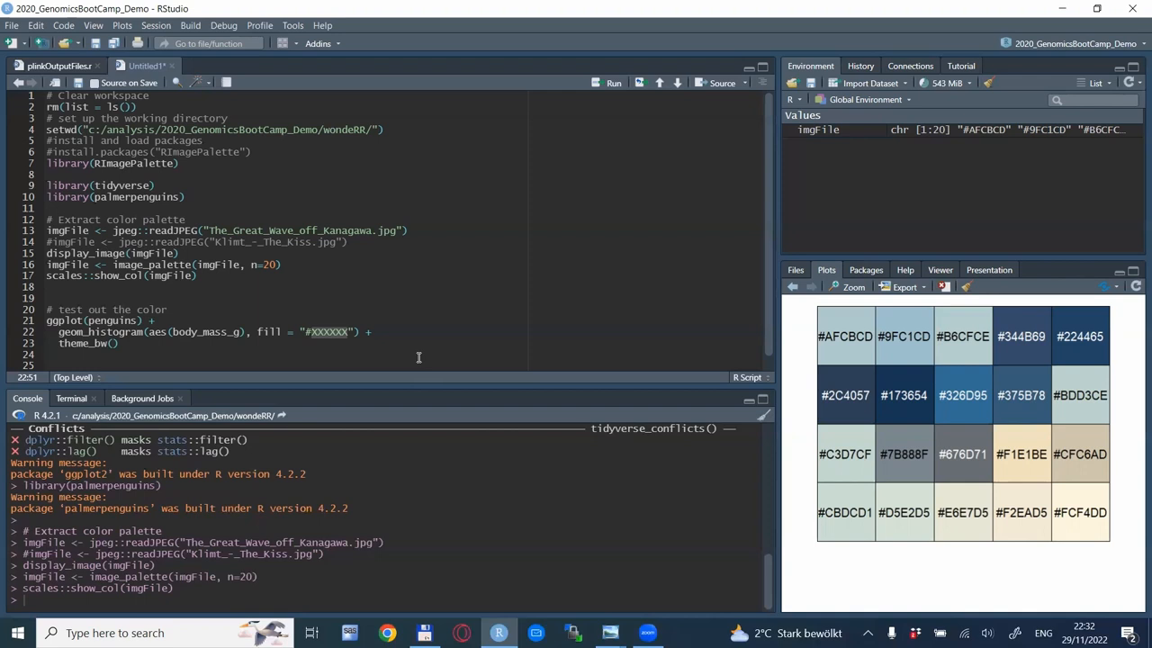
Set the histogram fill to #173654 and draw the navy penguin body-mass histogram.
type("#1736")
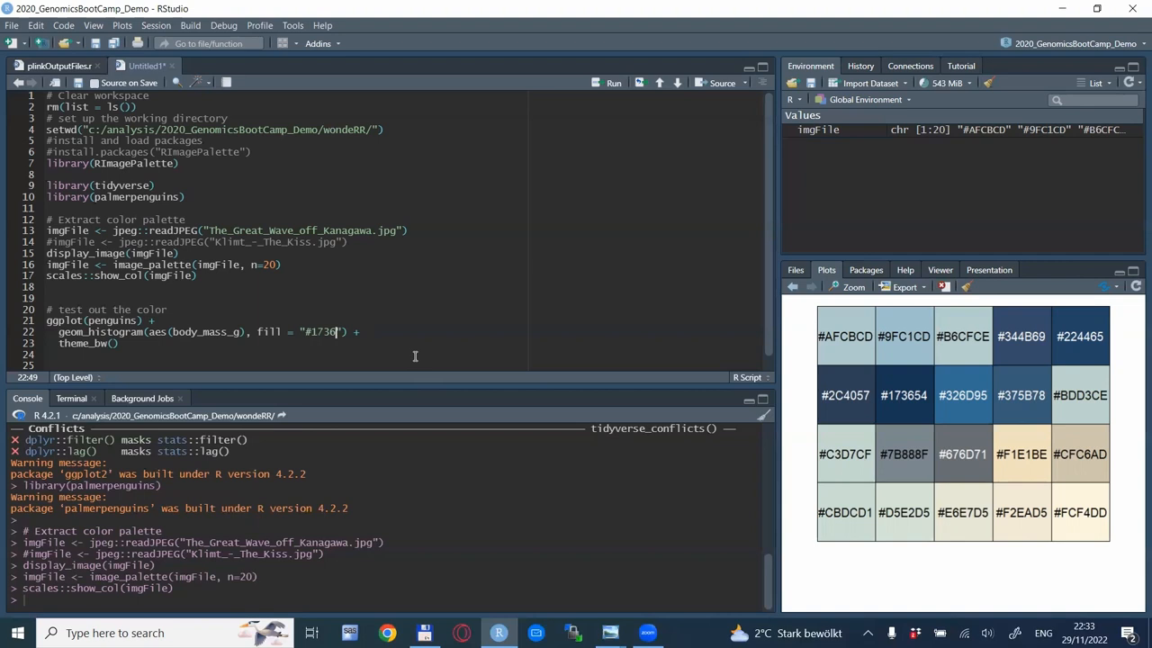
left_click(614, 82)
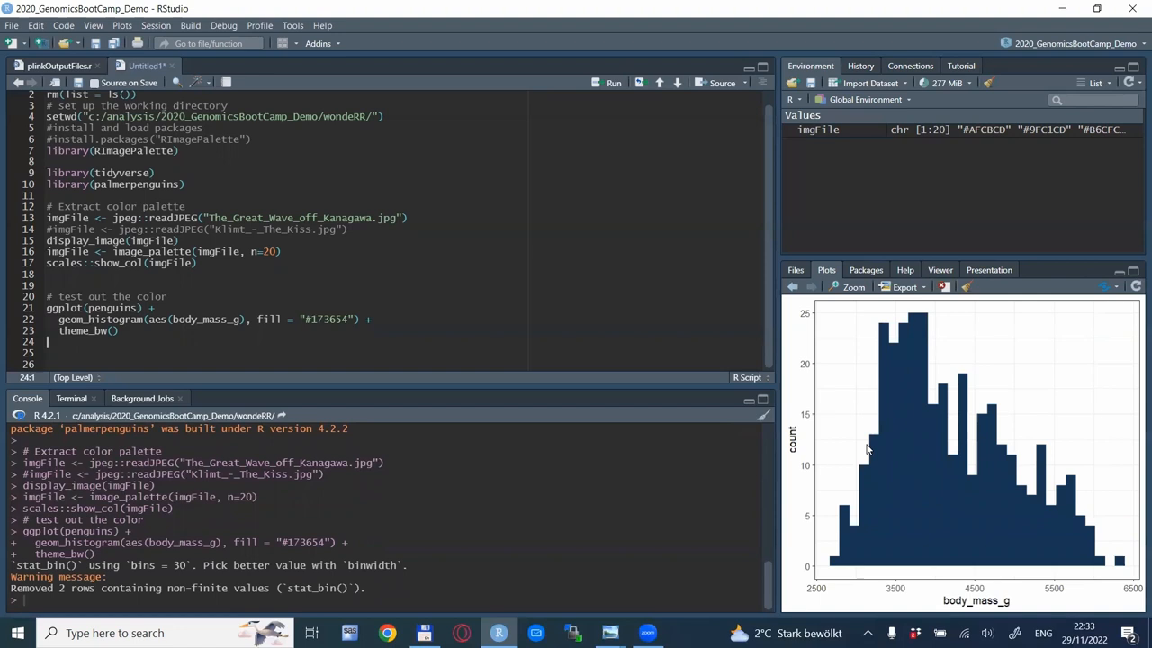
mouse_move(618, 537)
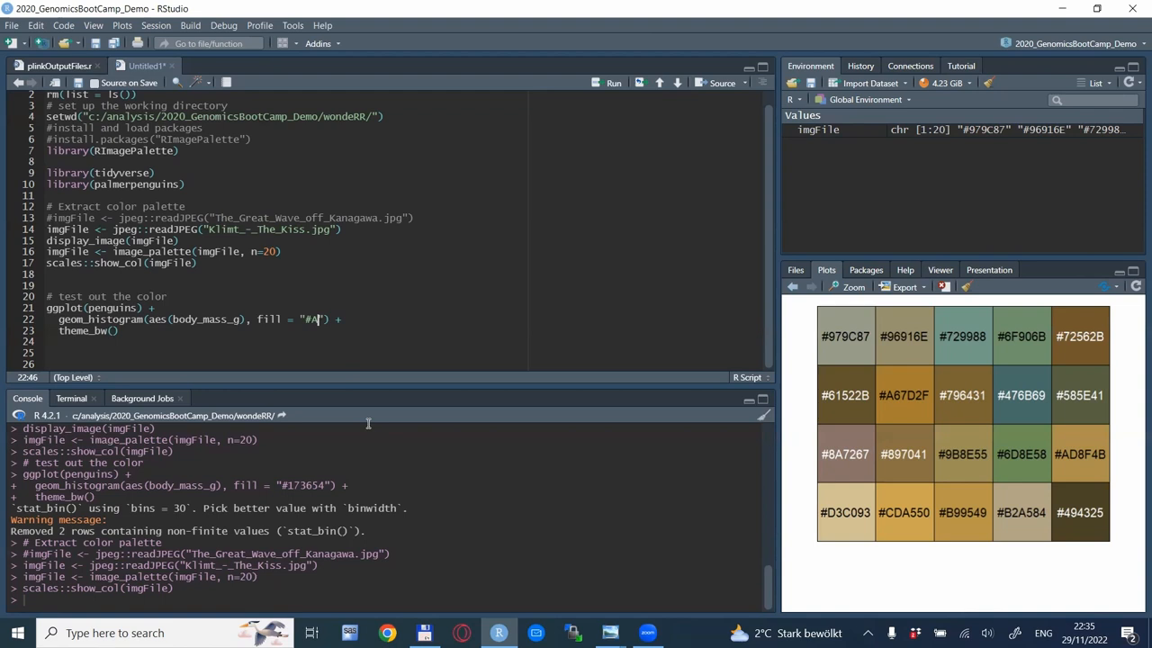
Change the fill to Klimt gold #A67D2F and redraw the body-mass histogram.
type("A67D2F")
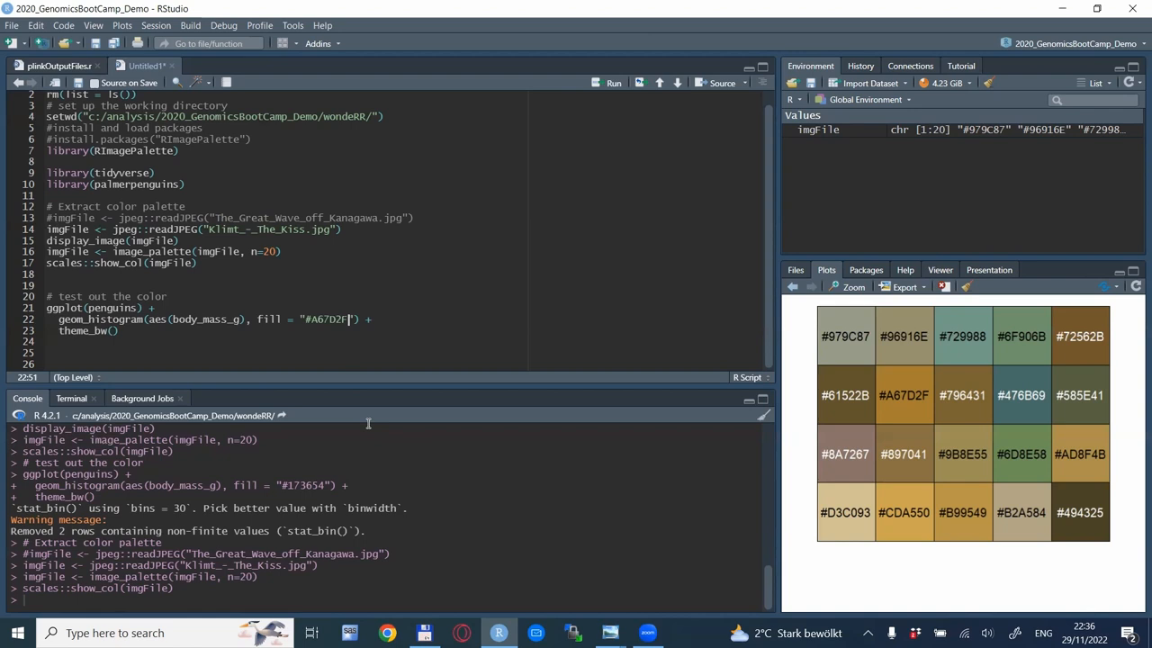
left_click(614, 82)
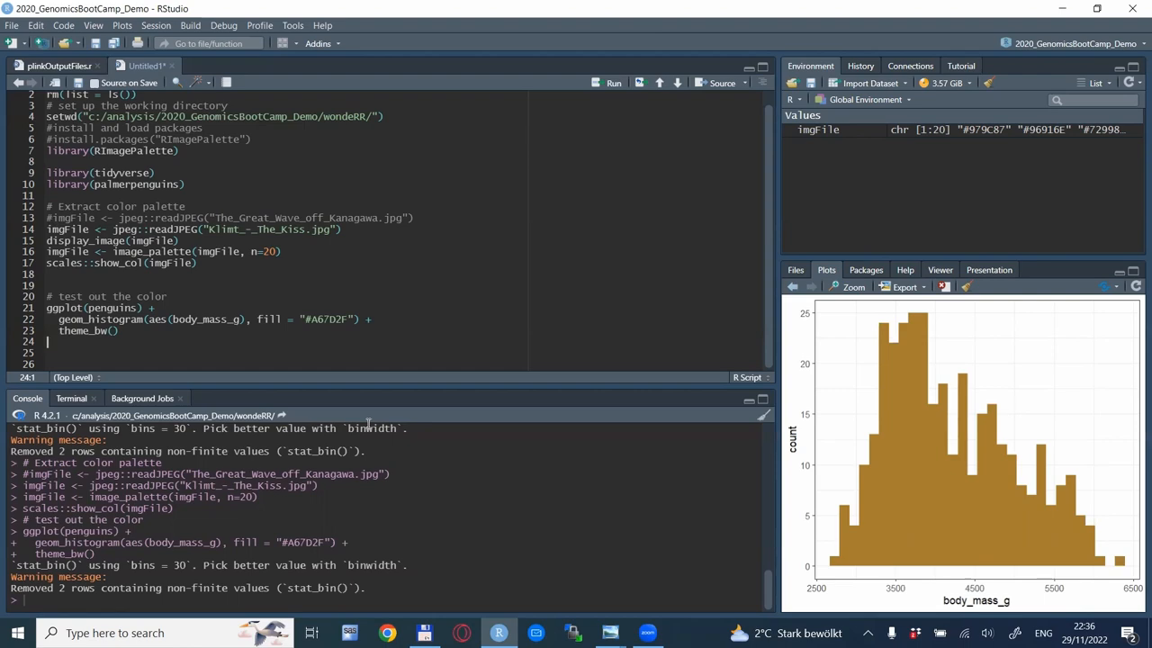